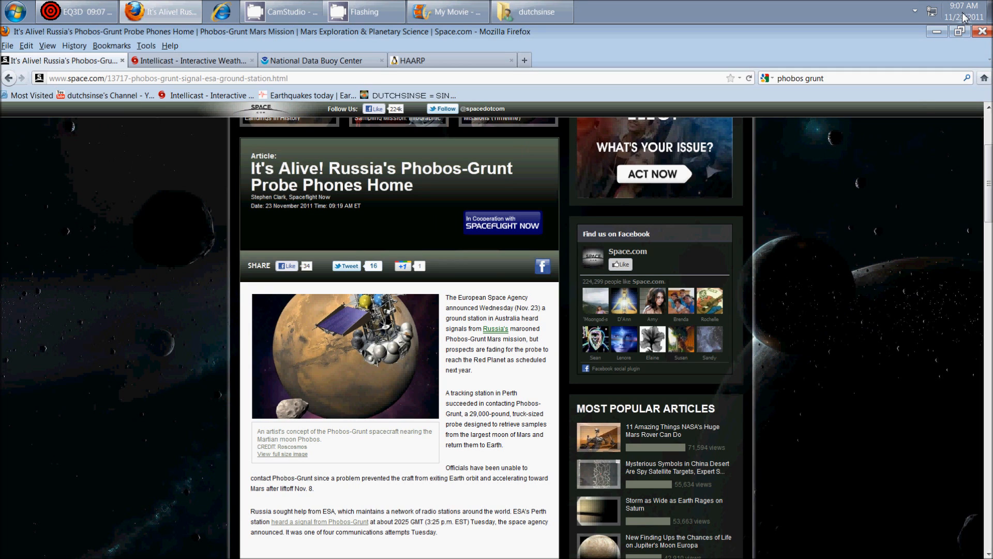
mouse_move(962, 6)
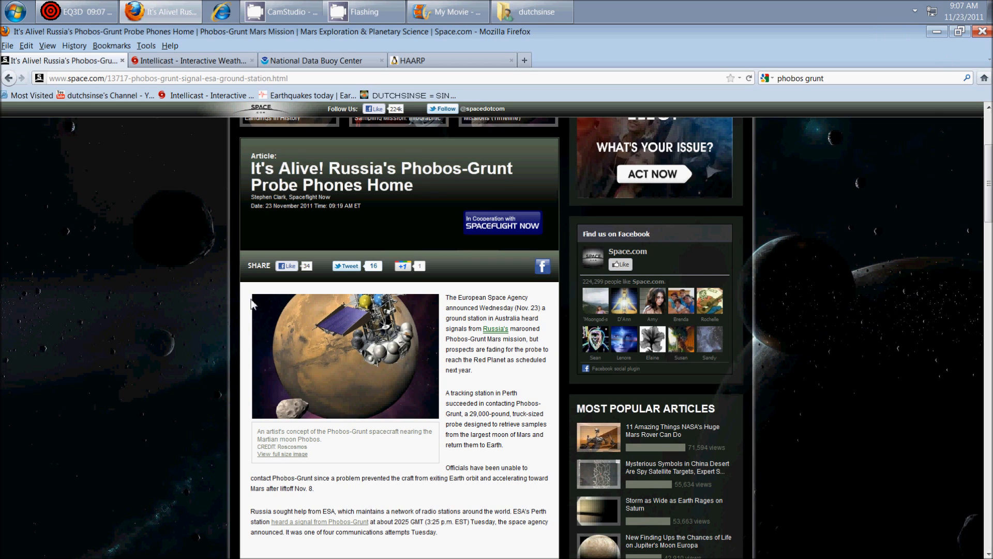
mouse_move(889, 236)
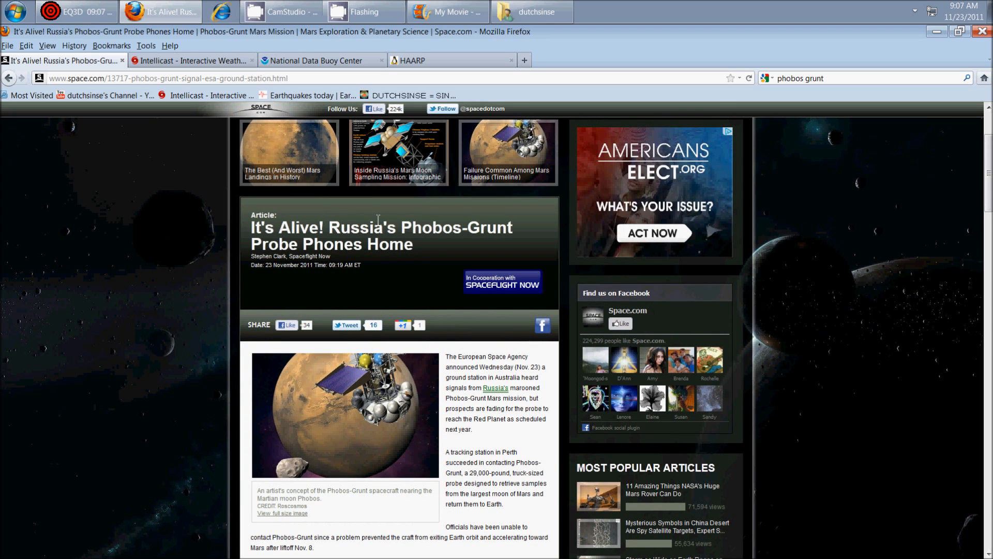
Step: Scroll down the Phobos-Grunt article and dismiss the pop-up advertisement covering it
scroll("down", 3)
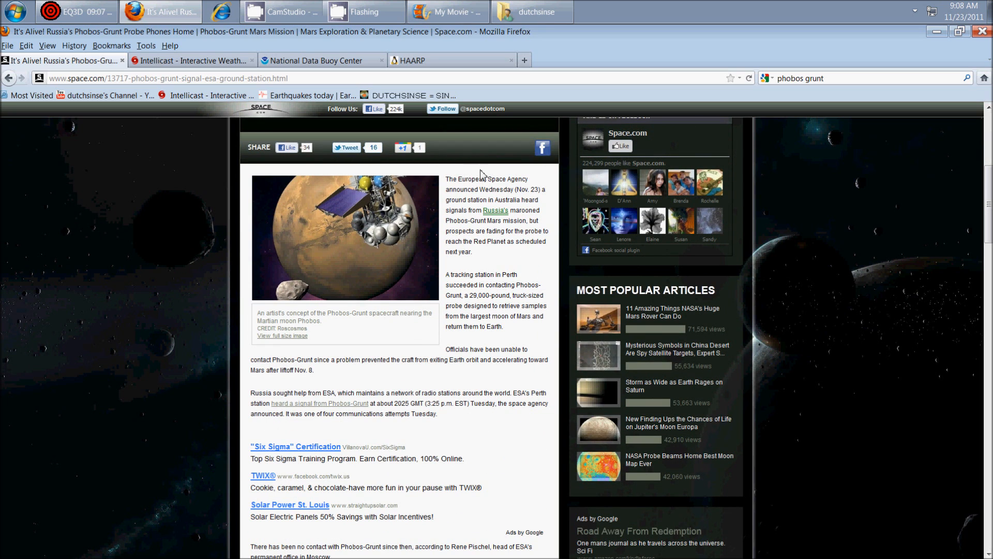
mouse_move(471, 189)
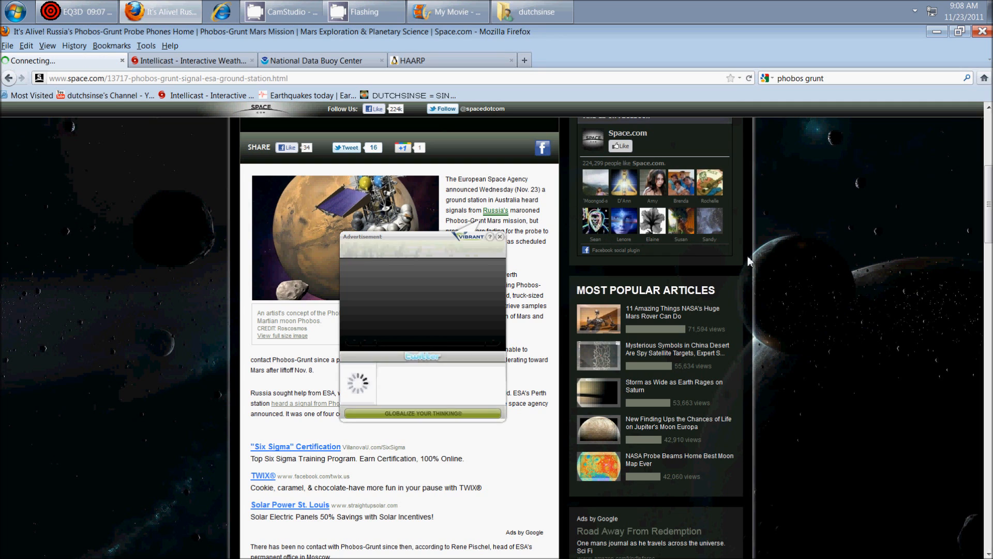
left_click(499, 236)
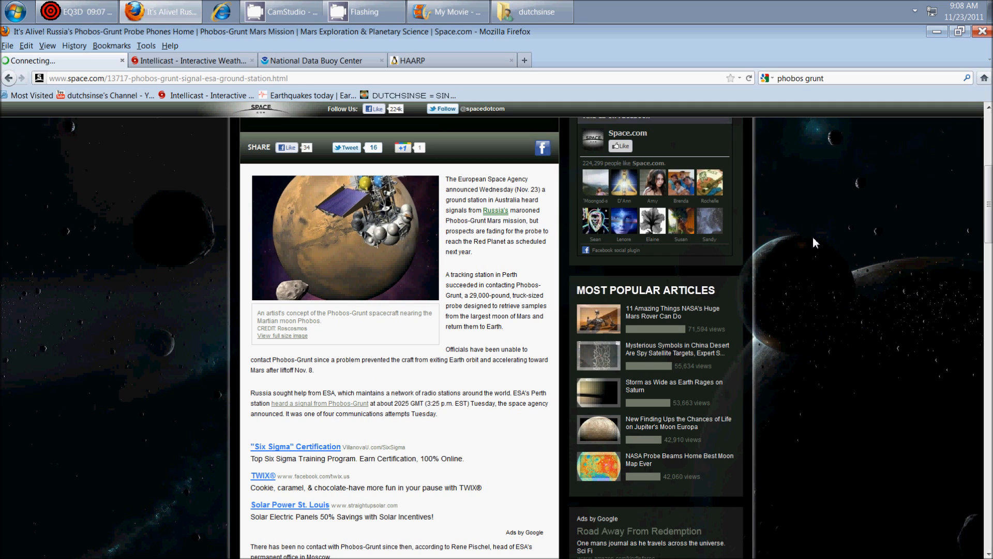
mouse_move(500, 342)
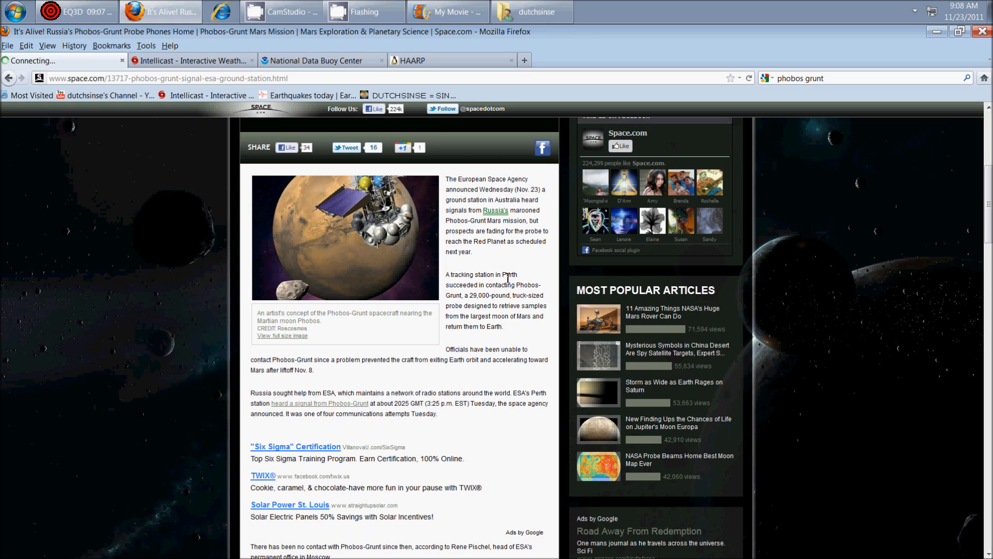
mouse_move(533, 293)
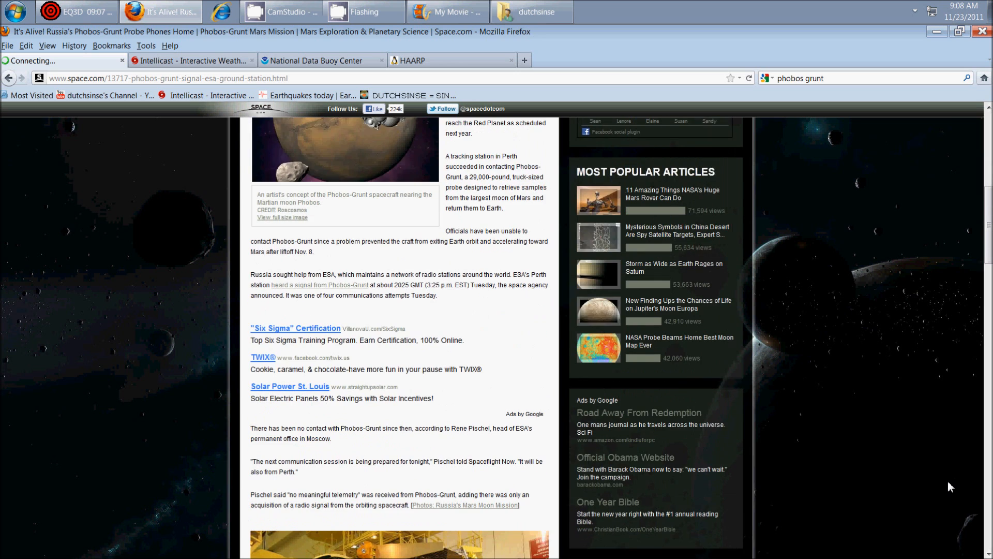
Step: Scroll down to the photo of engineers with the Phobos-Grunt spacecraft
scroll("down", 3)
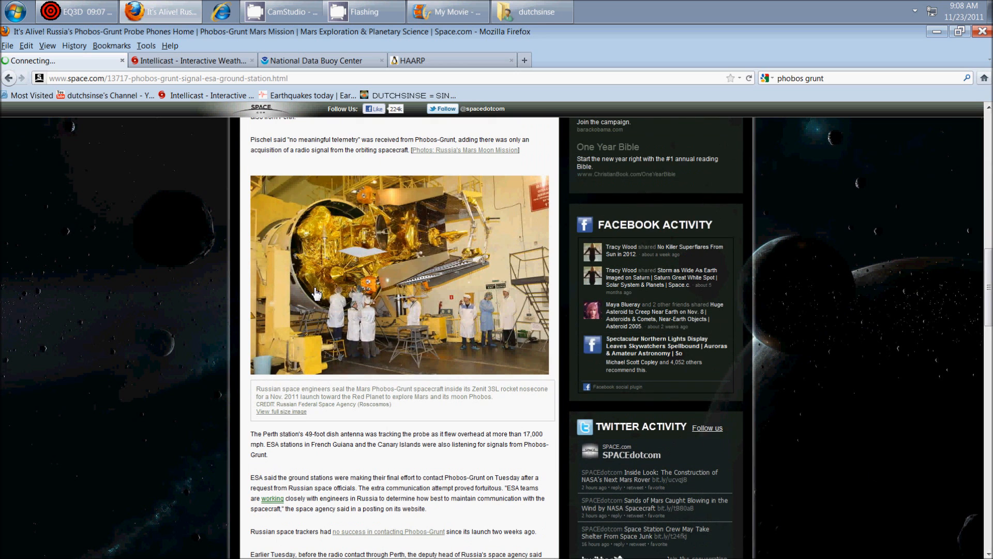
mouse_move(81, 357)
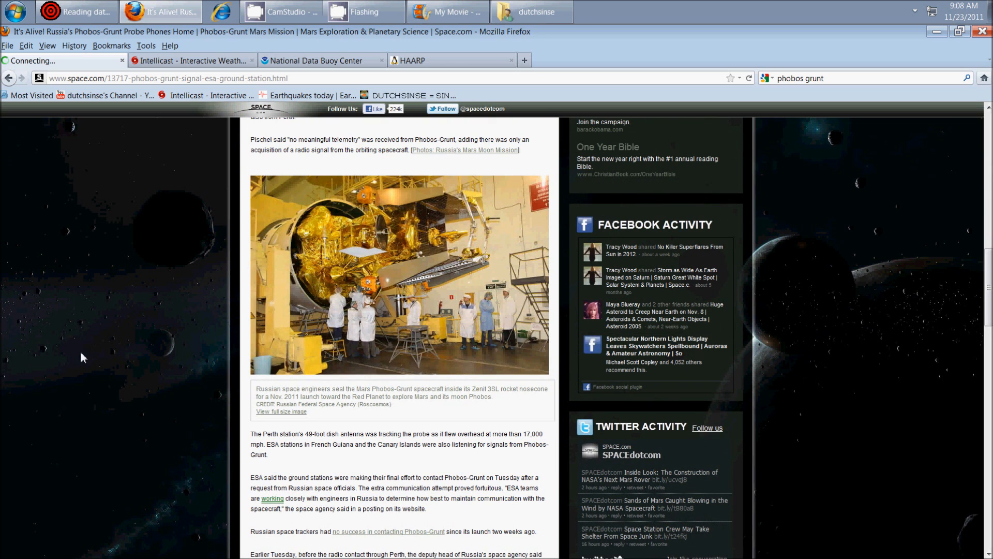
scroll("down", 3)
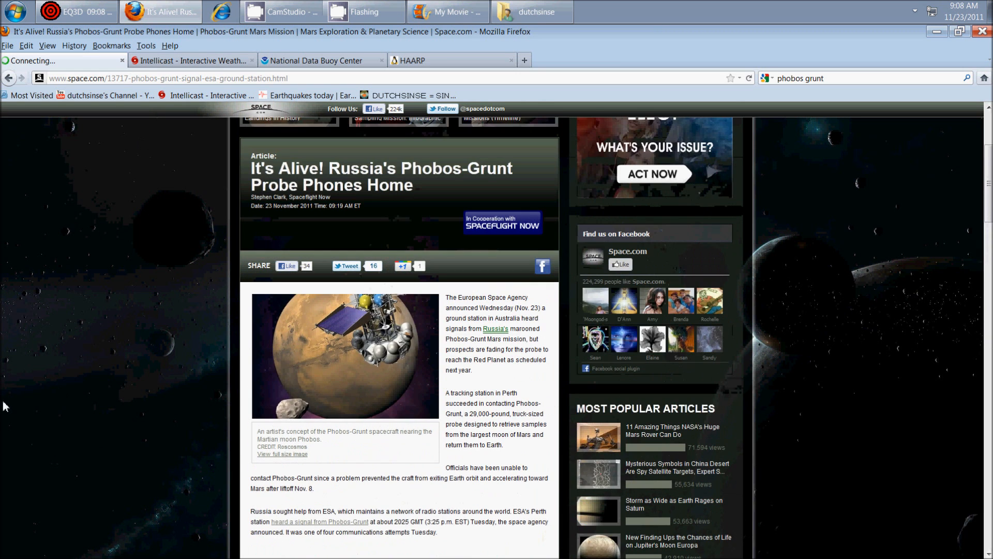
mouse_move(358, 46)
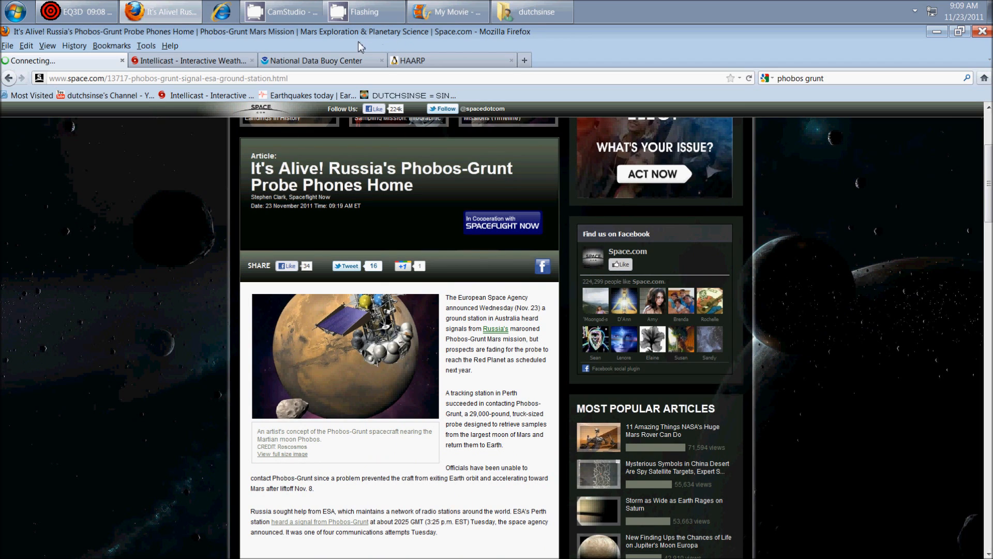